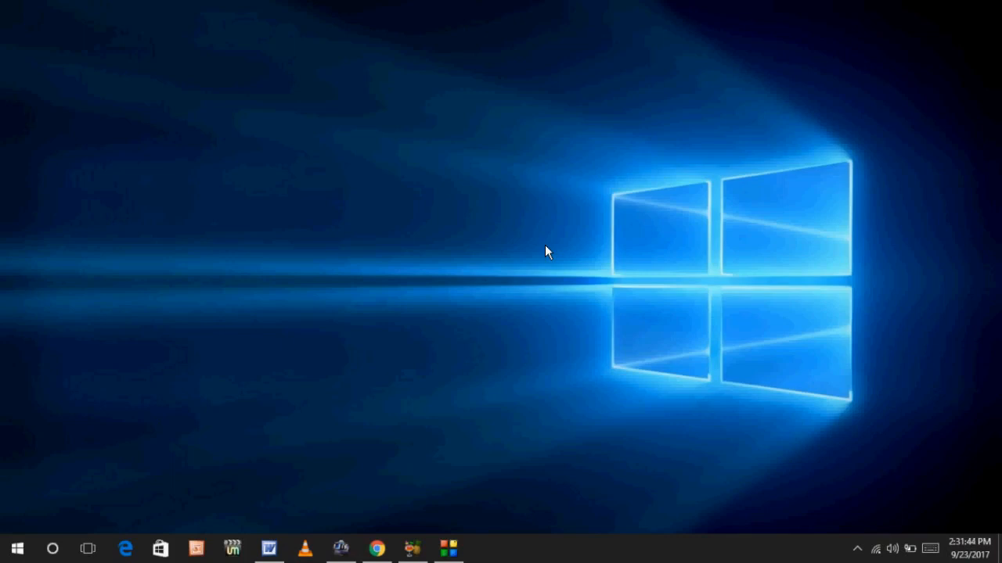
Step: Launch Device Manager by searching 'de' from the Start menu
{"action": "left_click", "coordinate": [18, 548]}
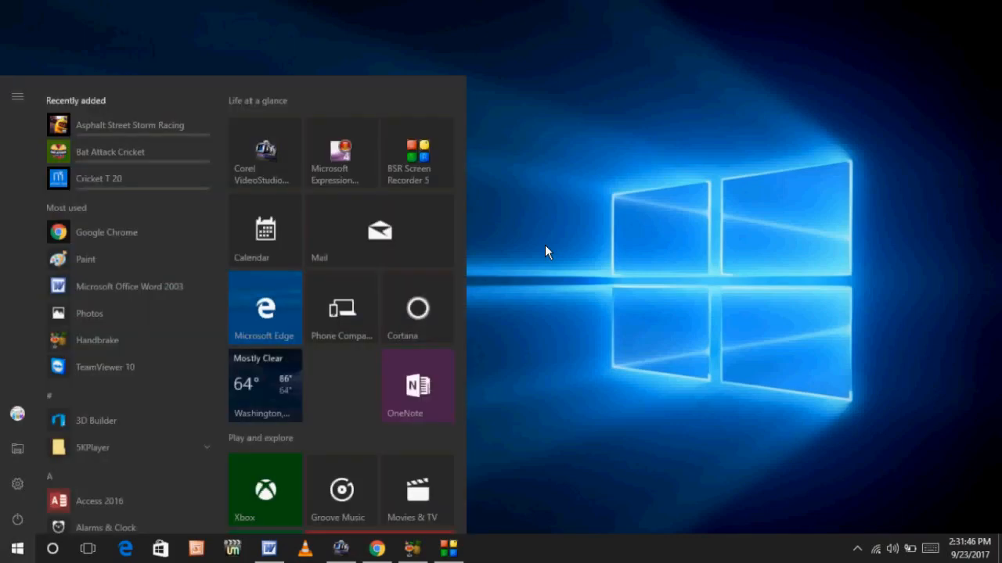
{"action": "type", "text": "de"}
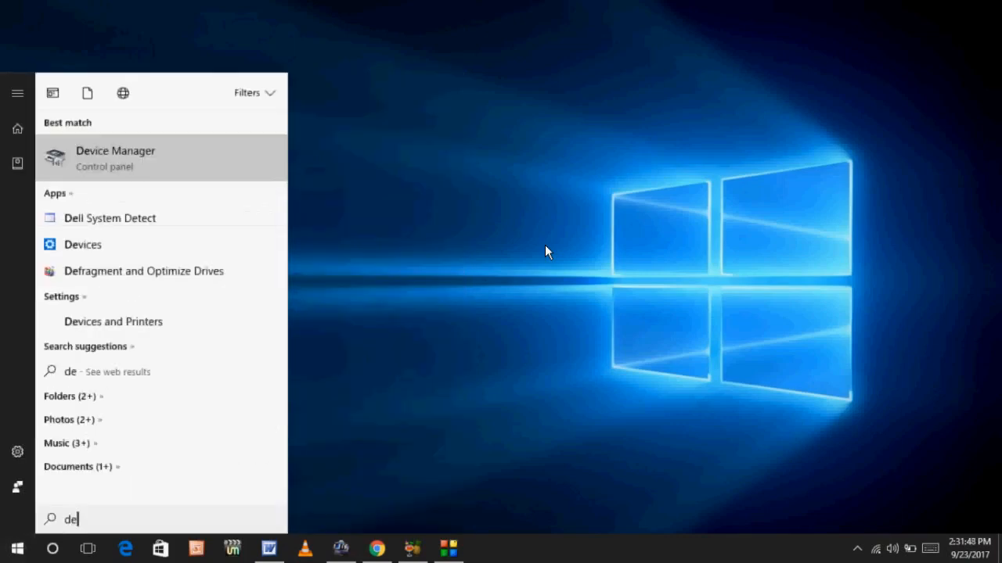
{"action": "left_click", "coordinate": [116, 156]}
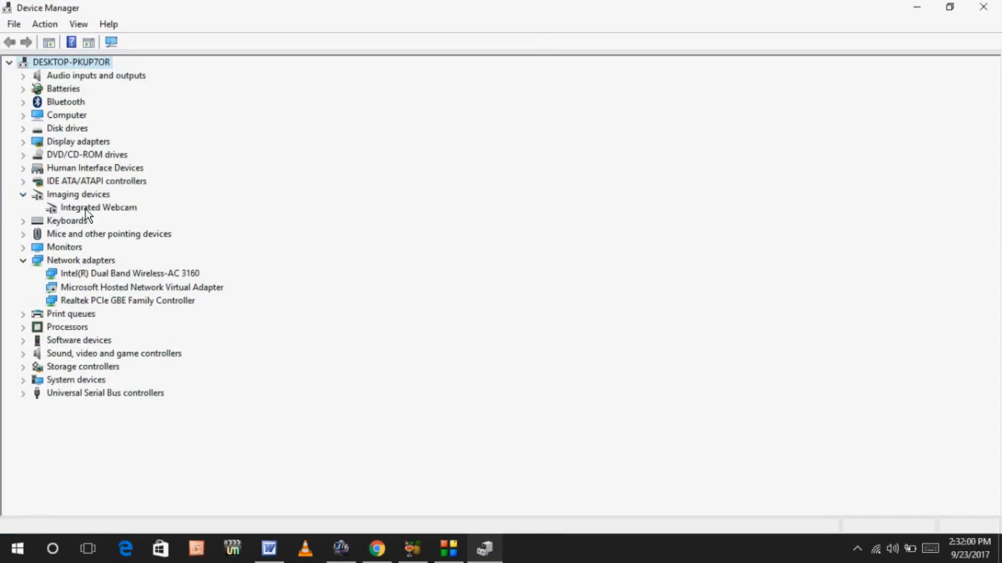
Step: Bring up the context menu for Integrated Webcam under Imaging devices
{"action": "right_click", "coordinate": [97, 207]}
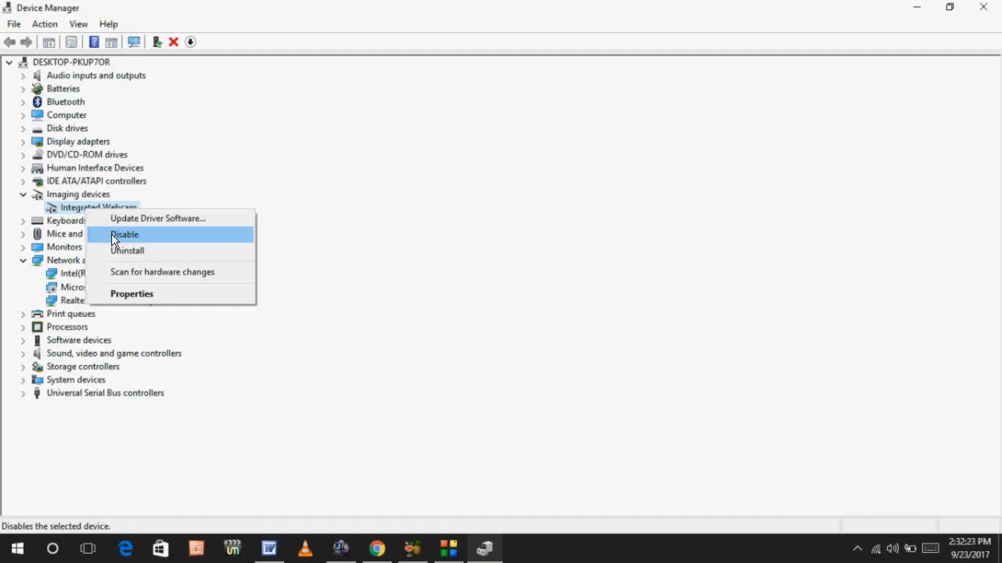
{"action": "mouse_move", "coordinate": [144, 235]}
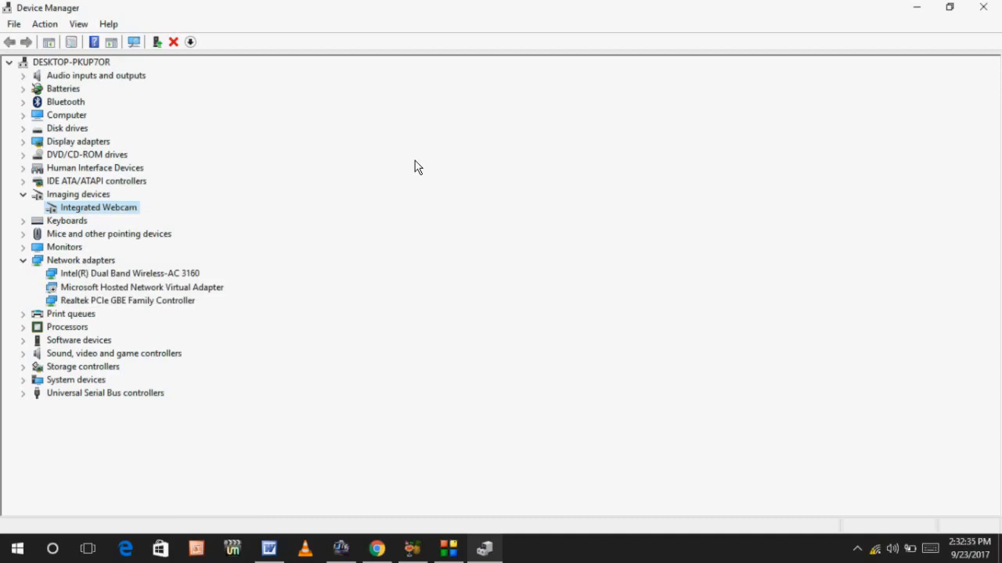
Step: Close Device Manager to return to the desktop after disabling the webcam
{"action": "left_click", "coordinate": [983, 6]}
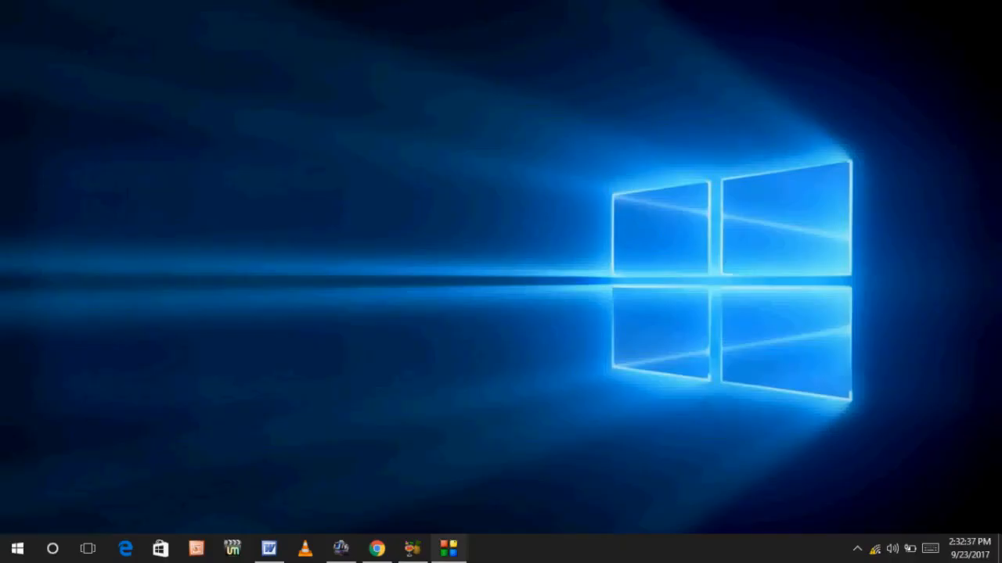
{"action": "mouse_move", "coordinate": [609, 144]}
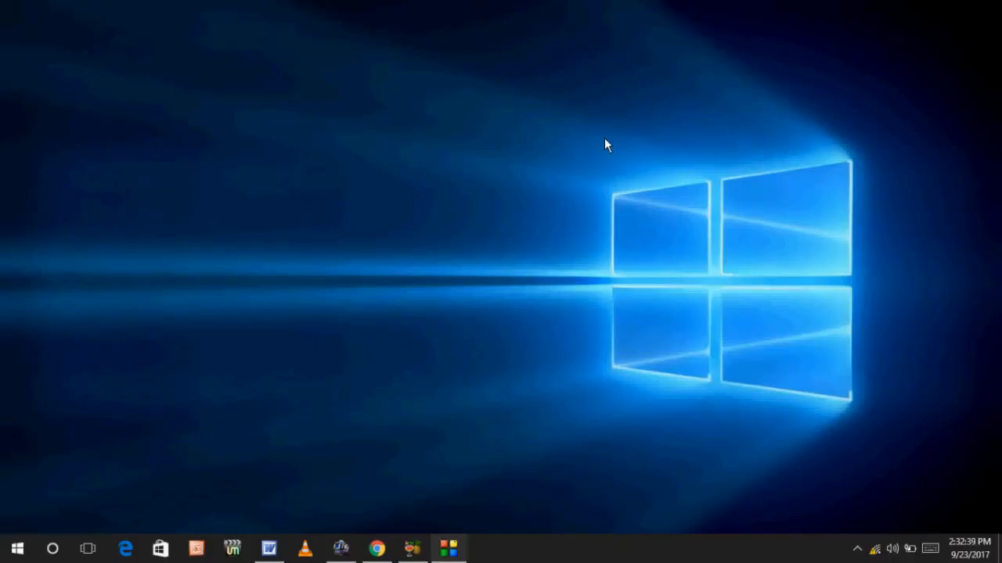